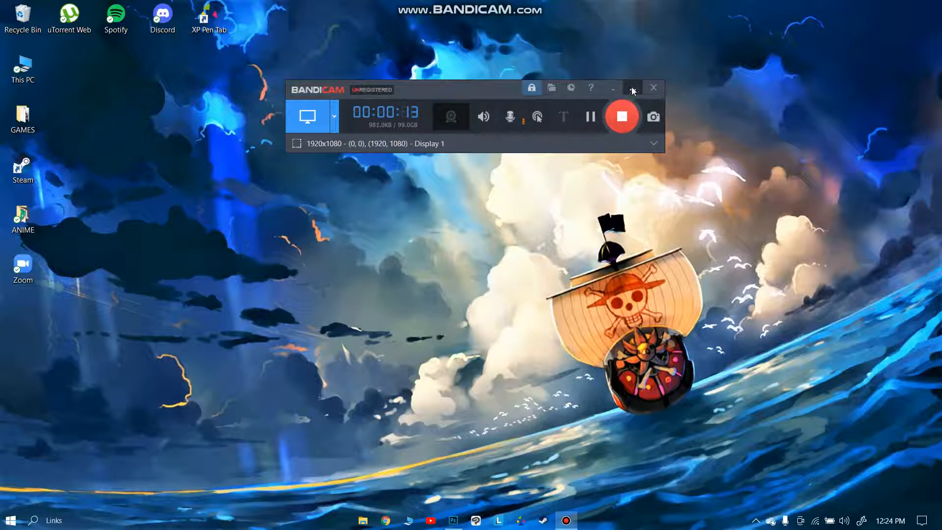
# Minimize the Bandicam recorder window to clear the desktop.
pyautogui.click(632, 88)
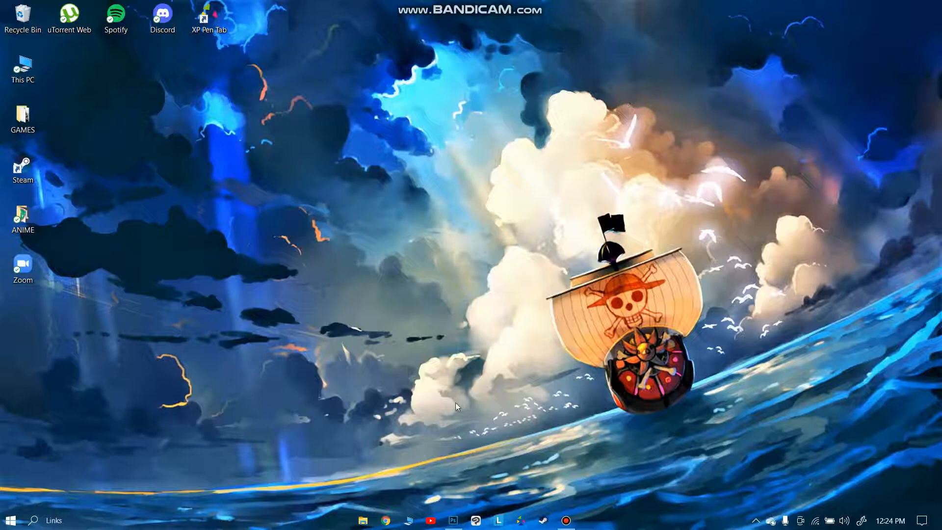
pyautogui.moveTo(454, 515)
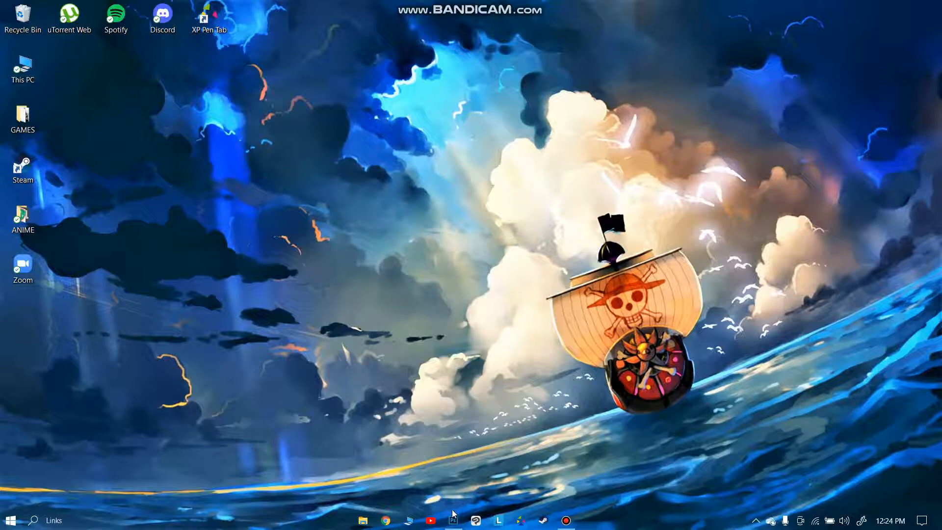
# Bring Photoshop forward and load the recent Untitled-1.psd sketch portrait.
pyautogui.click(452, 520)
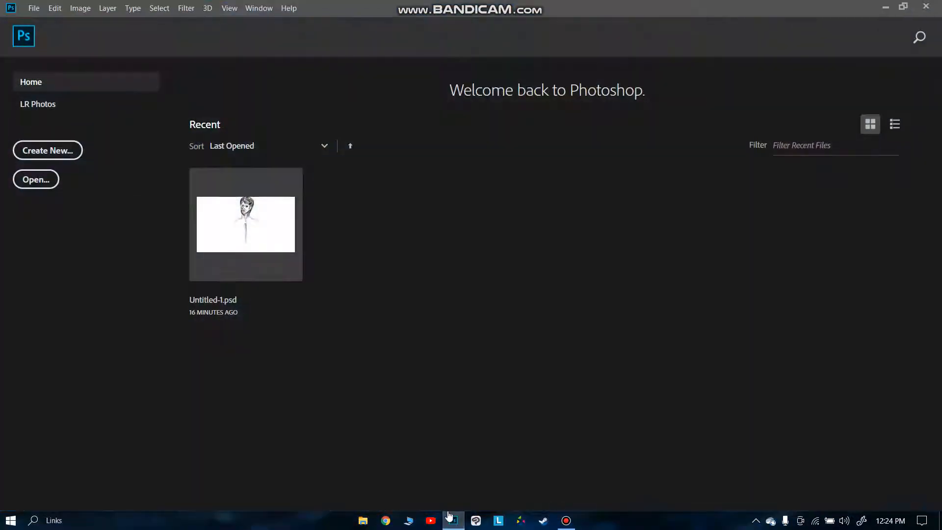
pyautogui.moveTo(246, 224)
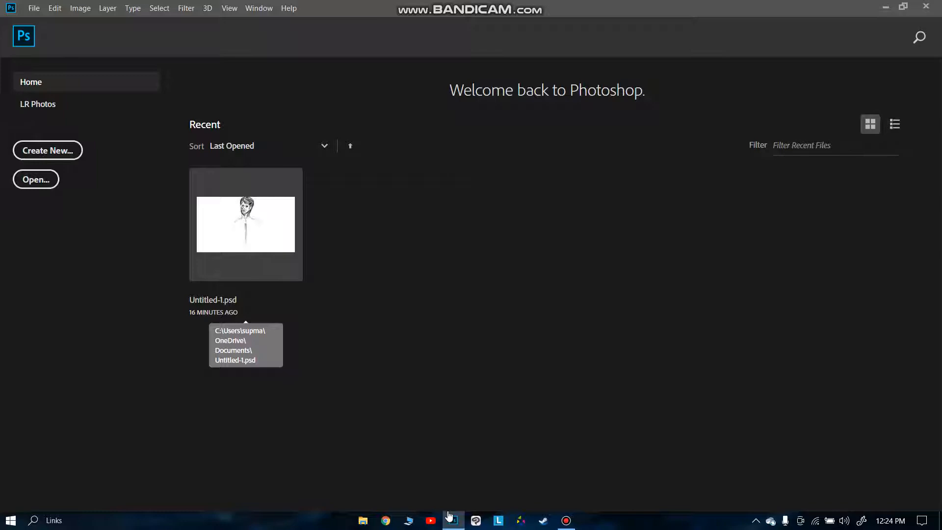
pyautogui.doubleClick(245, 223)
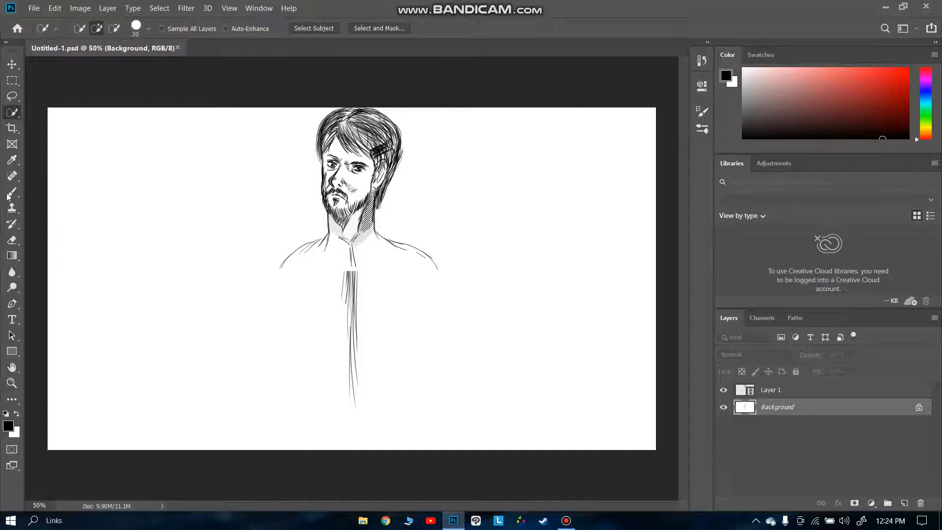
pyautogui.moveTo(26, 311)
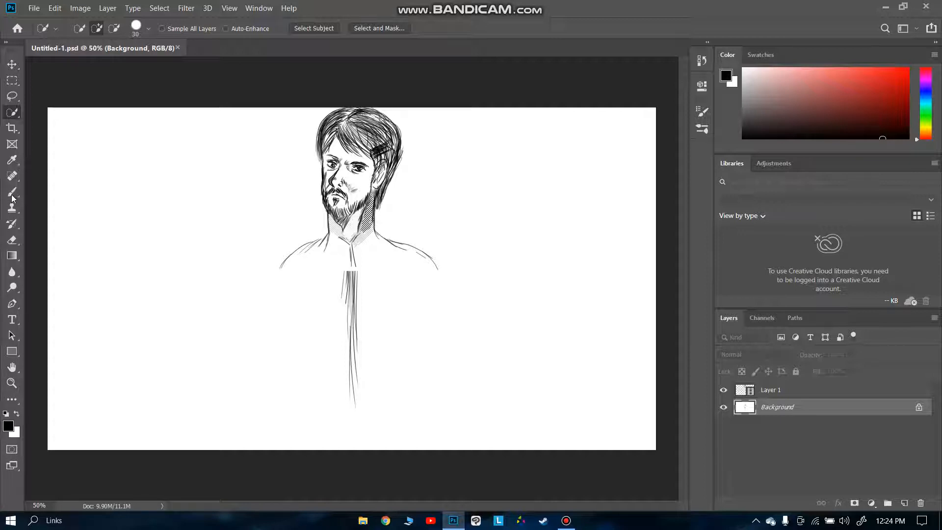
# Activate the Brush tool for painting on the portrait.
pyautogui.click(12, 191)
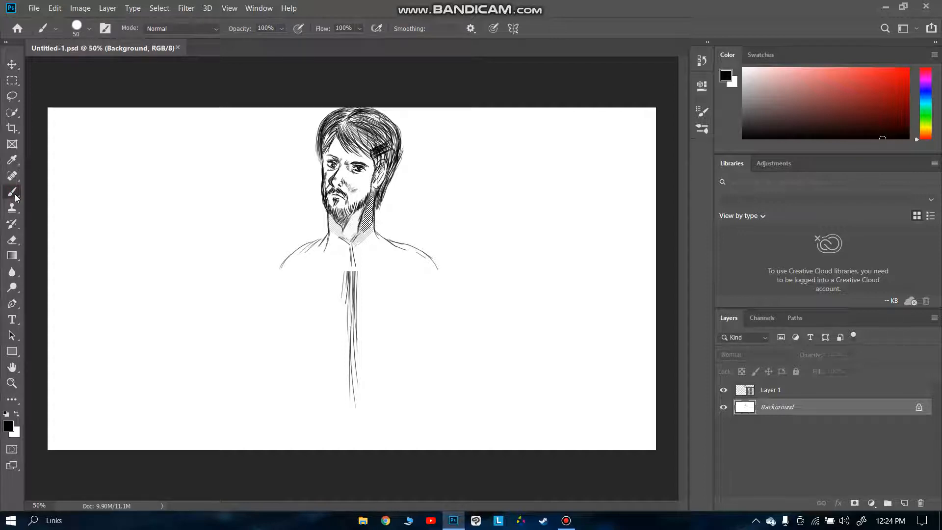
pyautogui.moveTo(12, 193)
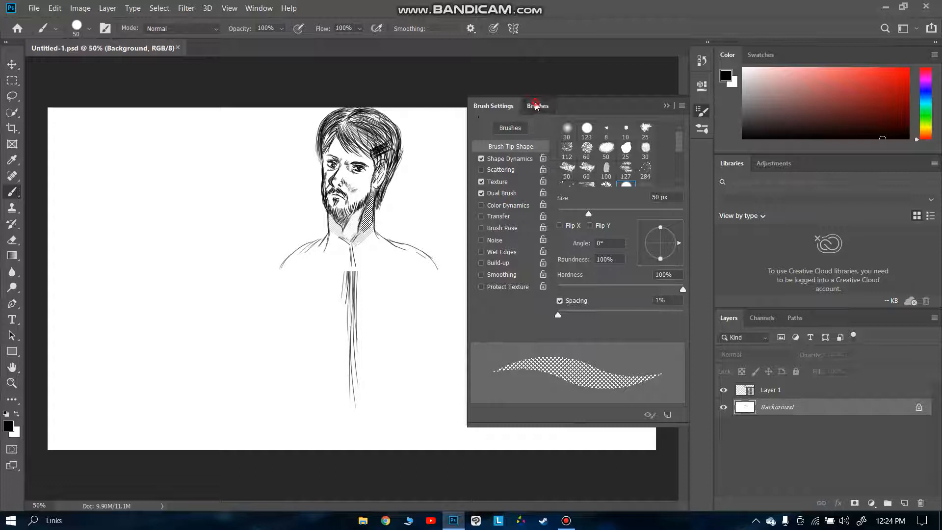
# Show the brush preset library and collapse the Special Effects Brushes group.
pyautogui.click(537, 106)
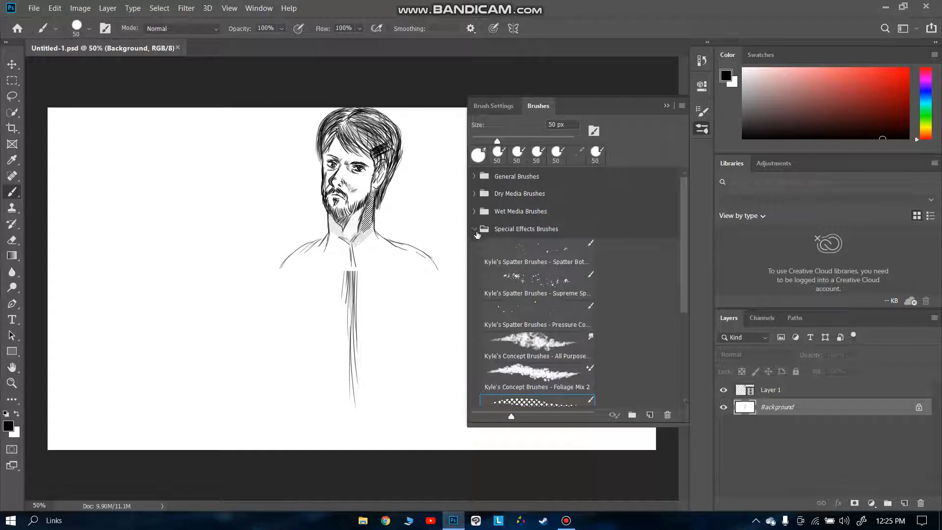
pyautogui.click(475, 228)
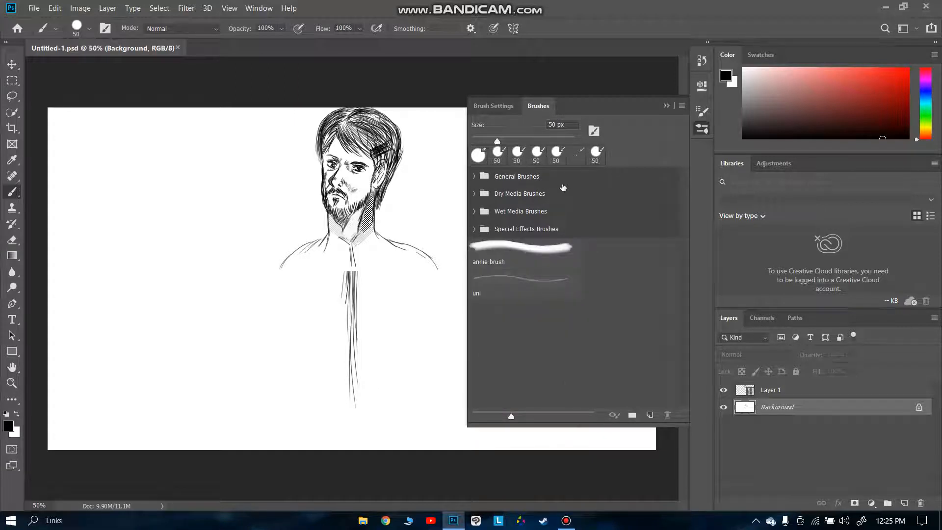
pyautogui.moveTo(510, 216)
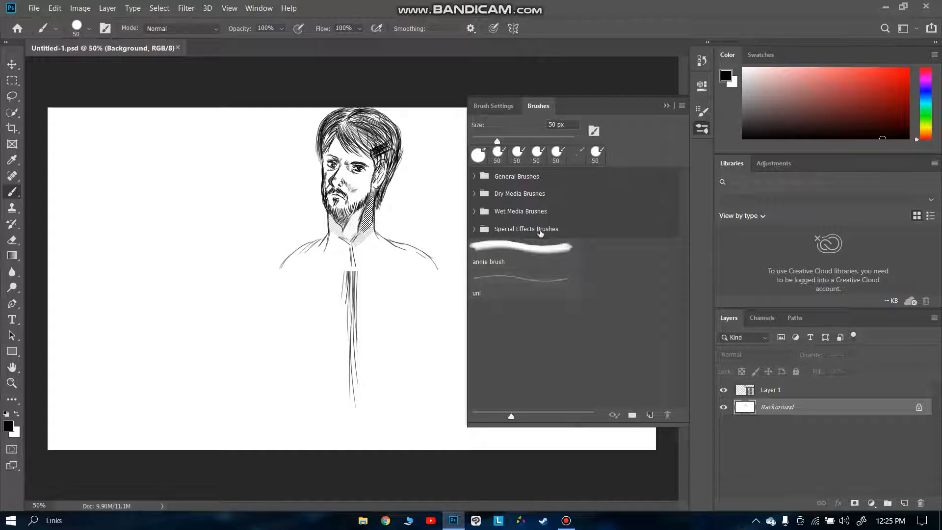
pyautogui.moveTo(473, 257)
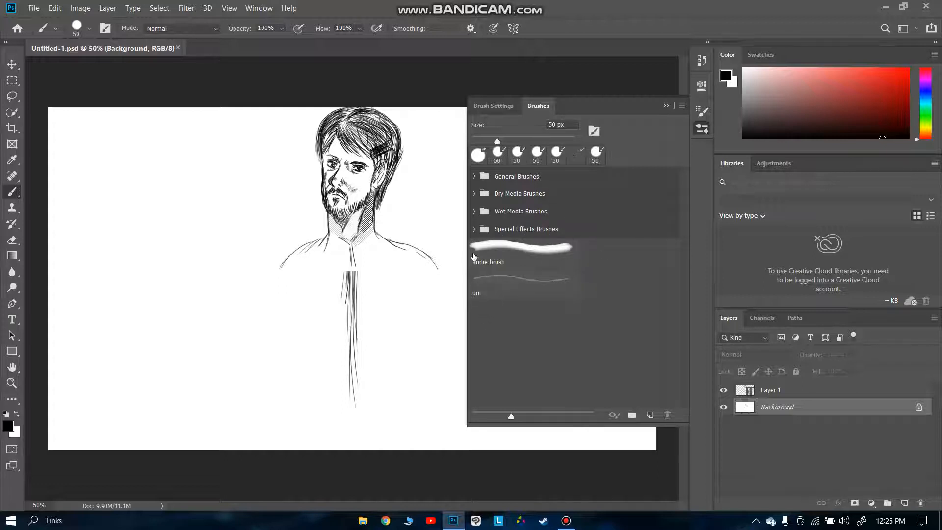
pyautogui.moveTo(497, 288)
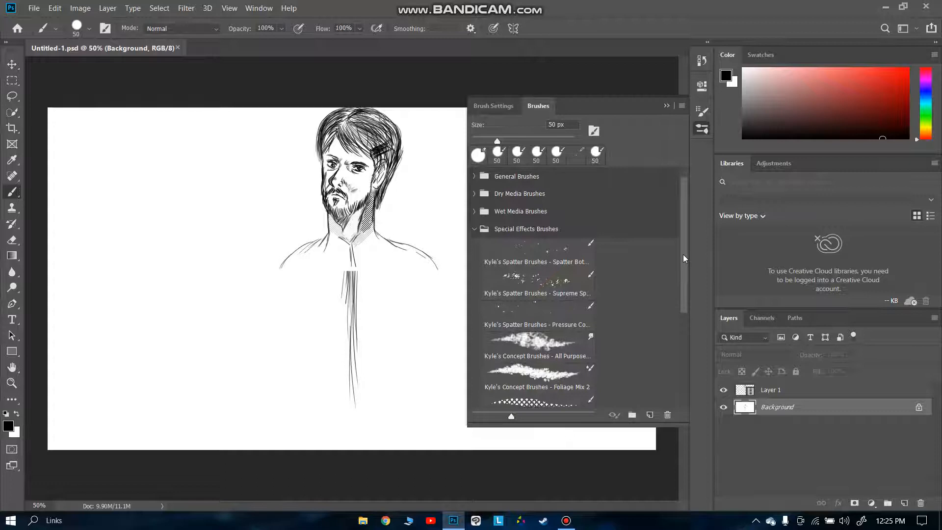
# Choose Kyle's Screentones 35 as the active brush and enlarge it to 57 px.
pyautogui.scroll(-3)
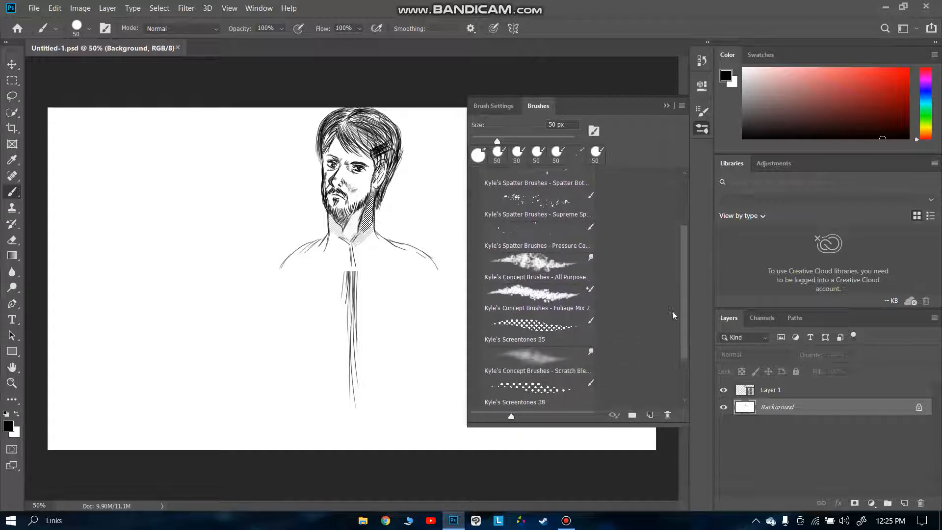
pyautogui.scroll(-3)
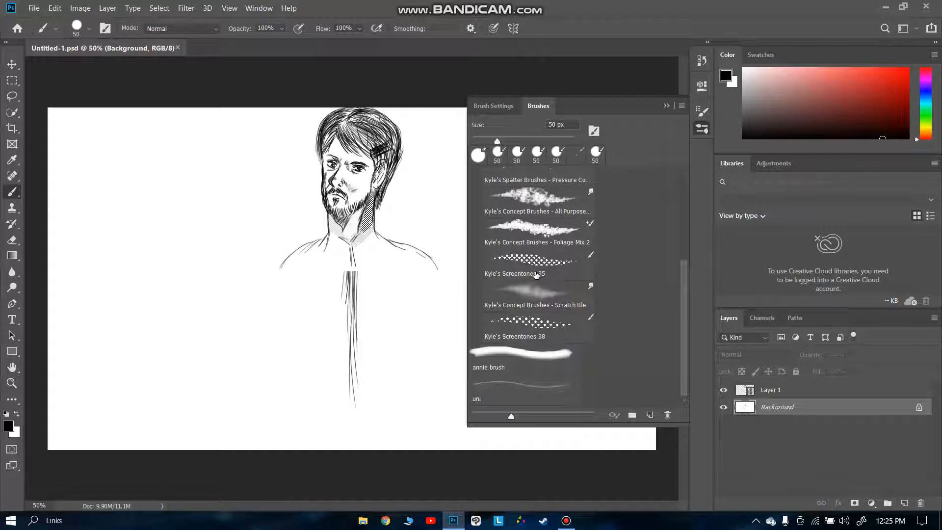
pyautogui.moveTo(532, 339)
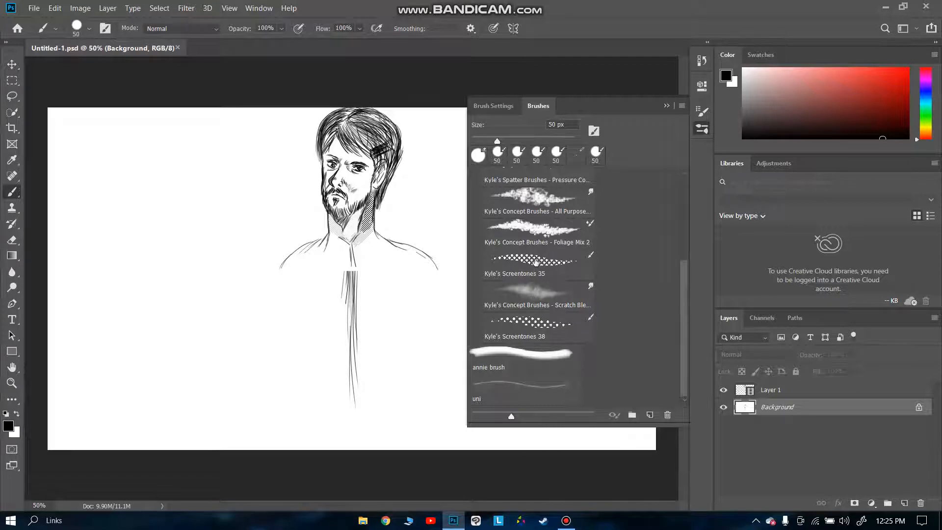
pyautogui.click(537, 261)
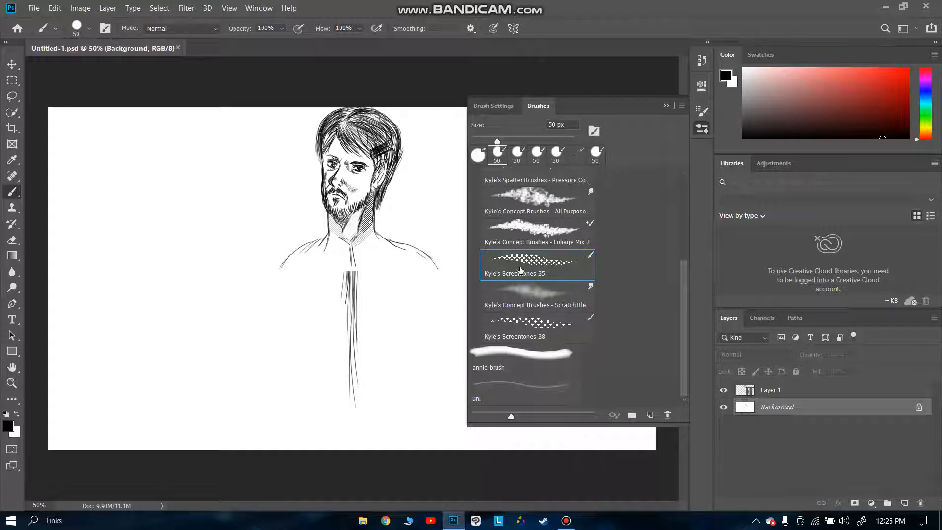
pyautogui.moveTo(496, 142); pyautogui.dragTo(507, 142)
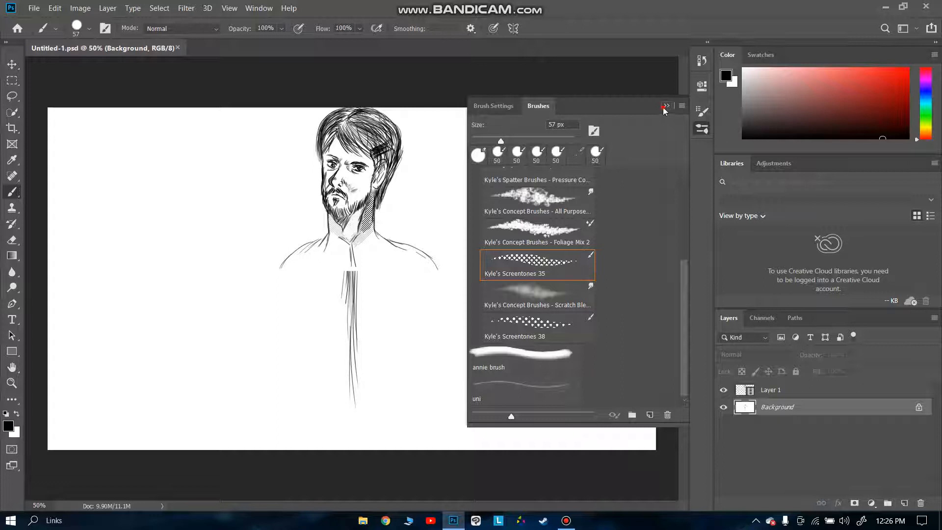
# Close the presets panel, zoom in and add black dot shading beside the left eye and temple.
pyautogui.click(665, 106)
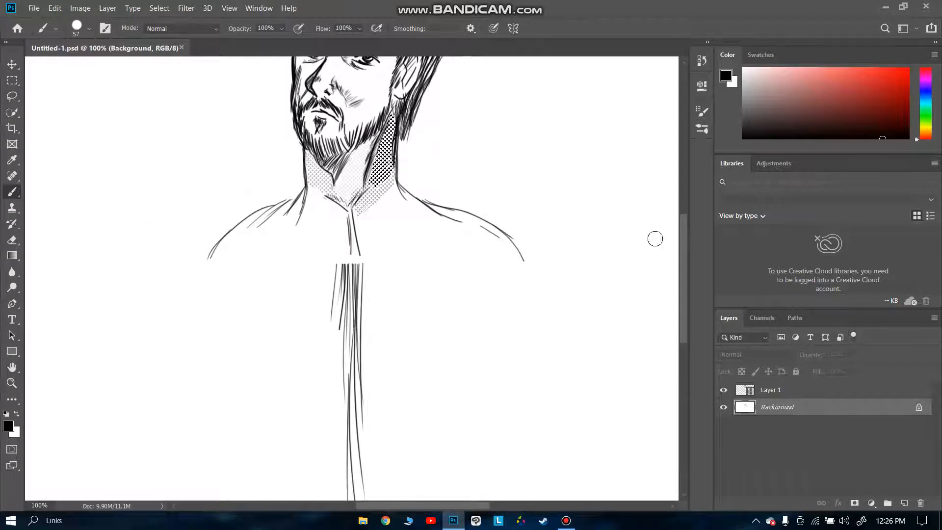
pyautogui.scroll(-3)
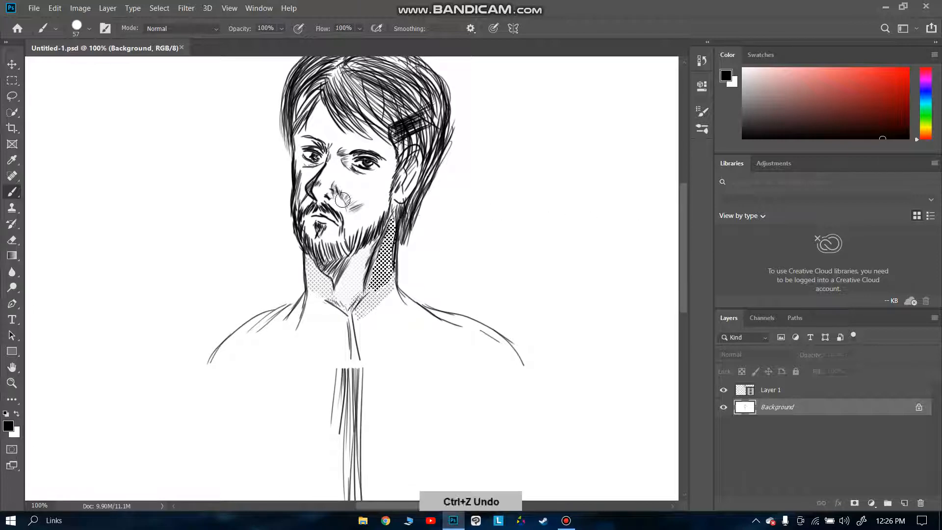
pyautogui.press('ctrl+plus')
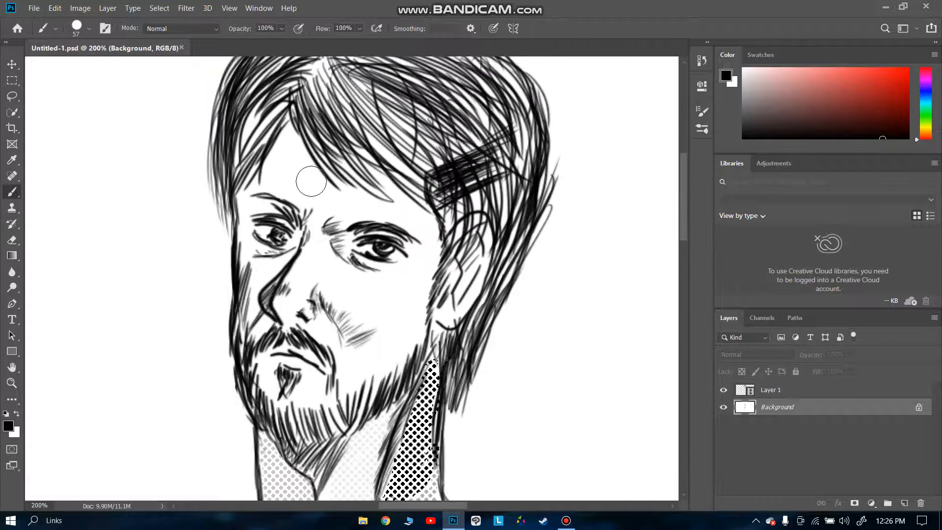
pyautogui.moveTo(311, 183); pyautogui.dragTo(301, 201)
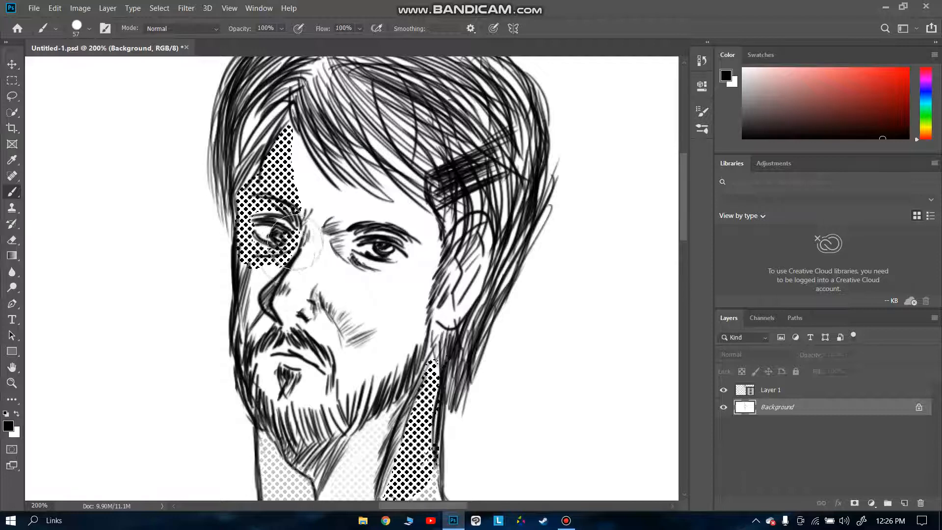
# Shade the cheek and jaw, then at about 47% opacity dot between the eyes.
pyautogui.moveTo(271, 240); pyautogui.dragTo(258, 294)
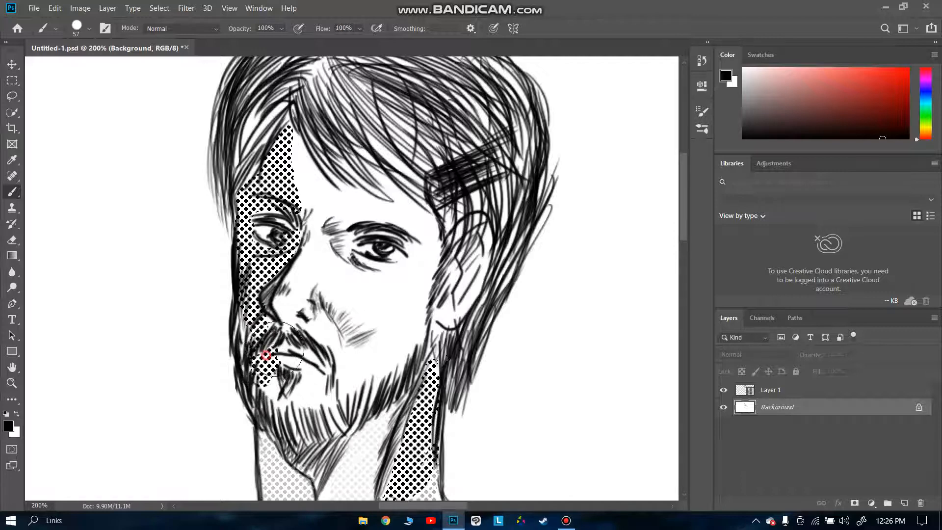
pyautogui.moveTo(267, 357); pyautogui.dragTo(253, 409)
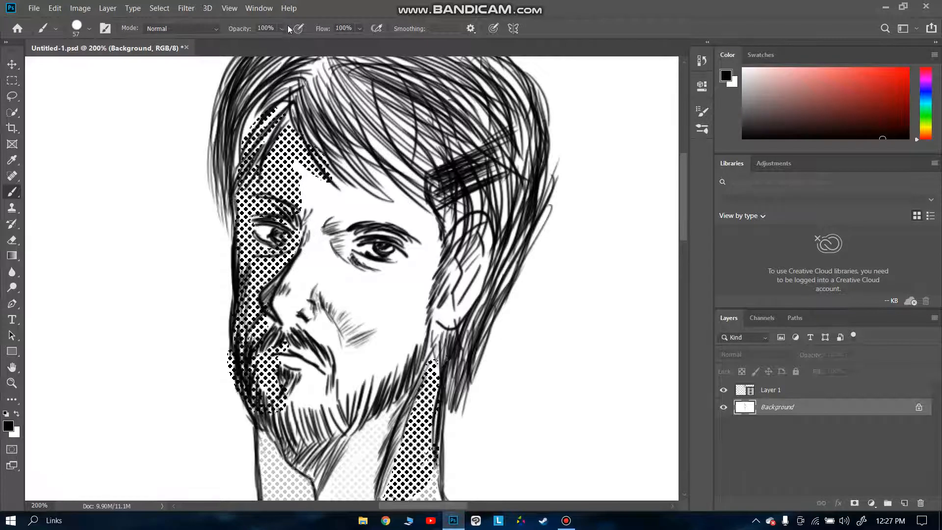
pyautogui.moveTo(271, 44); pyautogui.dragTo(271, 43)
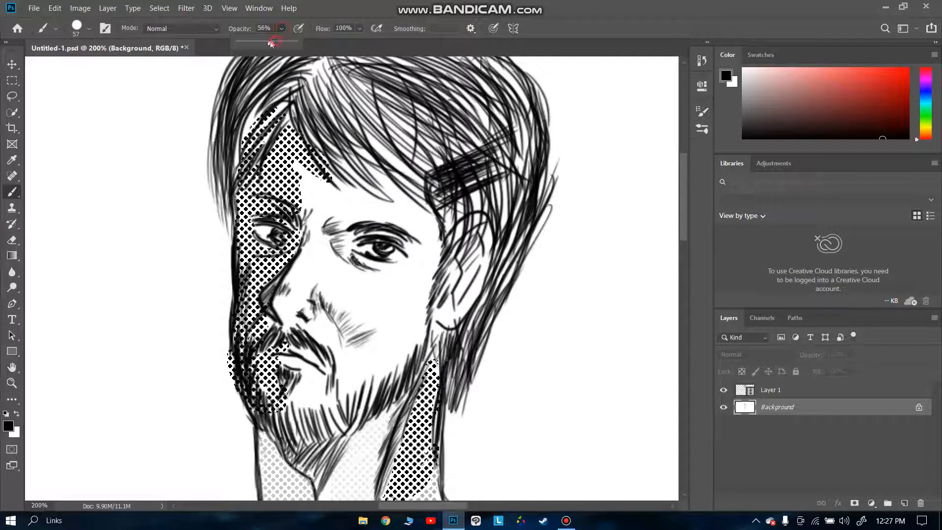
pyautogui.moveTo(271, 42); pyautogui.dragTo(287, 42)
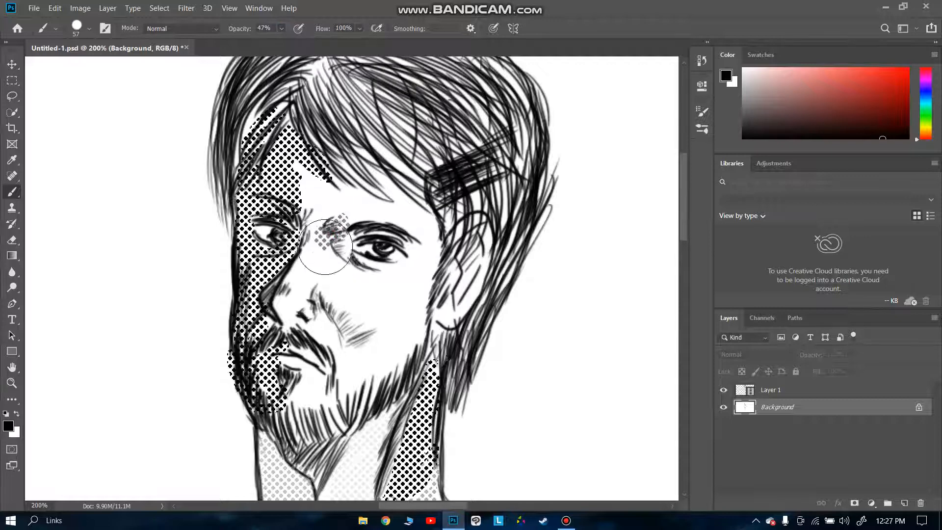
# Add light dots under the right eye, nose and cheek, then faint 8% dots on the forehead.
pyautogui.moveTo(340, 246); pyautogui.dragTo(340, 286)
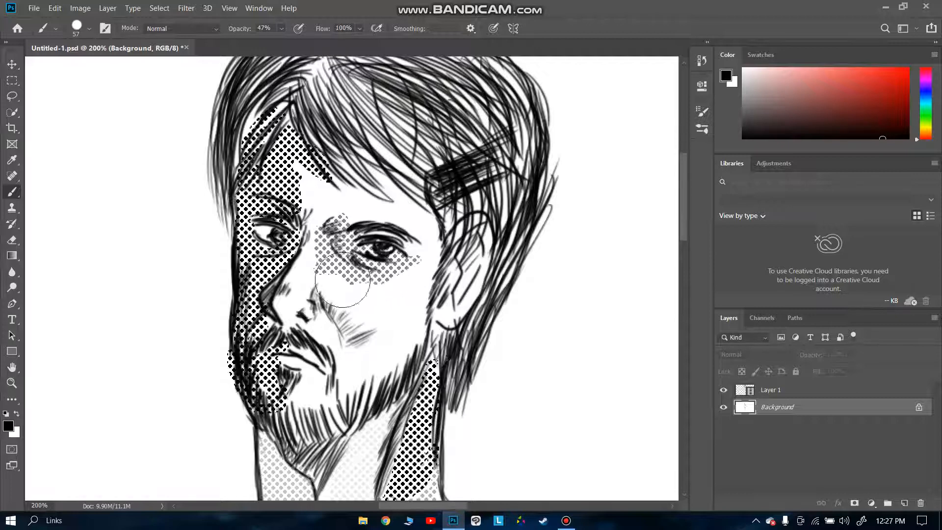
pyautogui.moveTo(345, 280); pyautogui.dragTo(376, 343)
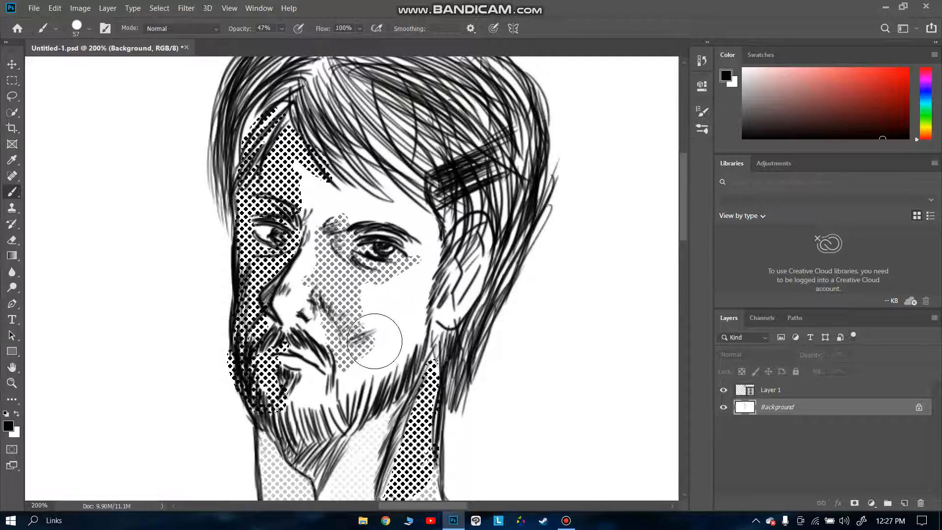
pyautogui.moveTo(376, 343); pyautogui.dragTo(354, 385)
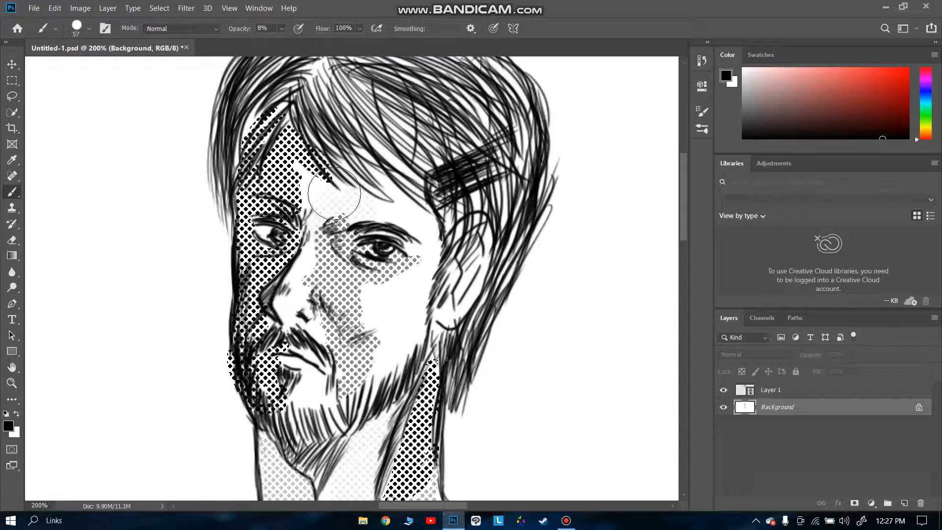
pyautogui.moveTo(337, 193); pyautogui.dragTo(294, 307)
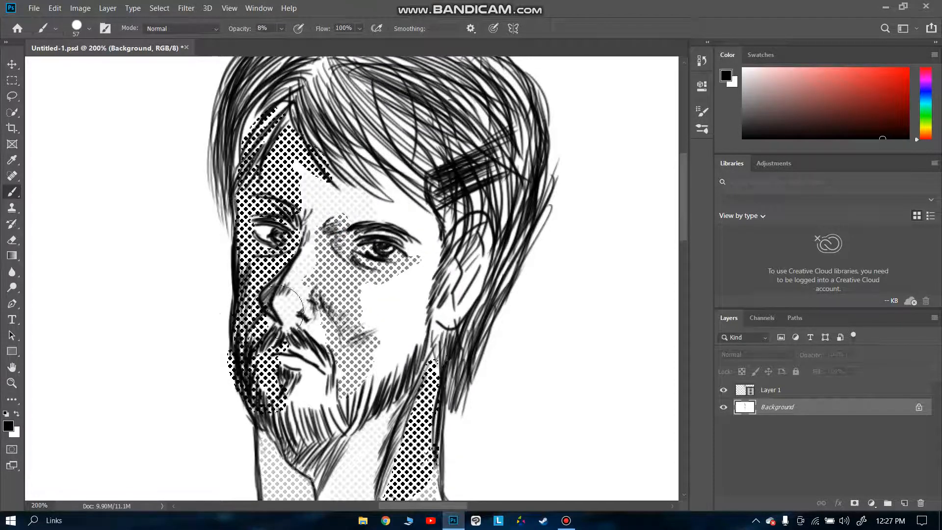
pyautogui.click(724, 75)
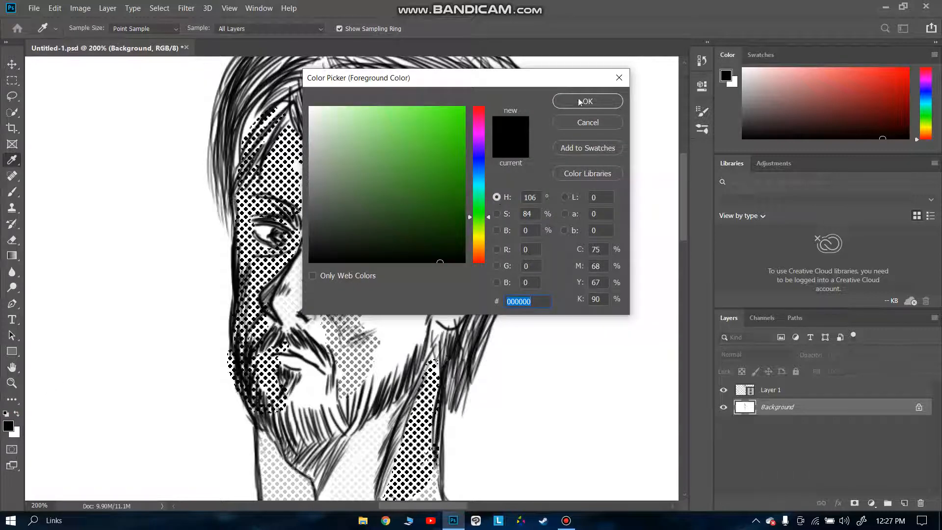
# Set the foreground colour to green #40ae1e in the Color Picker.
pyautogui.click(587, 101)
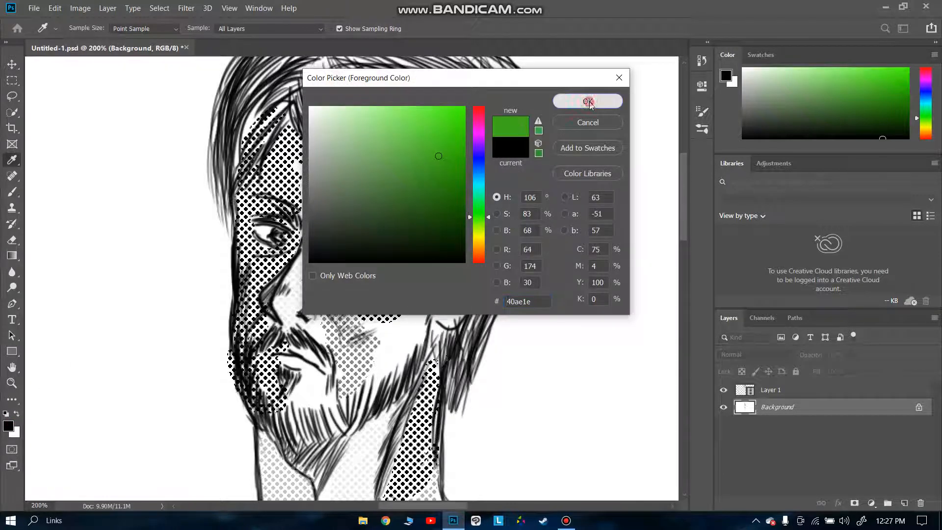
pyautogui.click(588, 101)
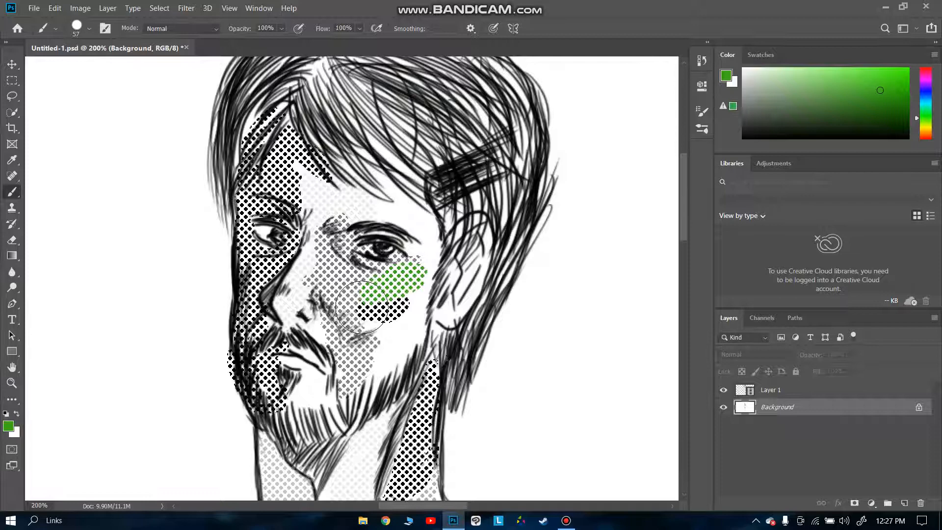
# Paint green dot shading over the right cheek and up around the right eye.
pyautogui.moveTo(391, 285); pyautogui.dragTo(391, 342)
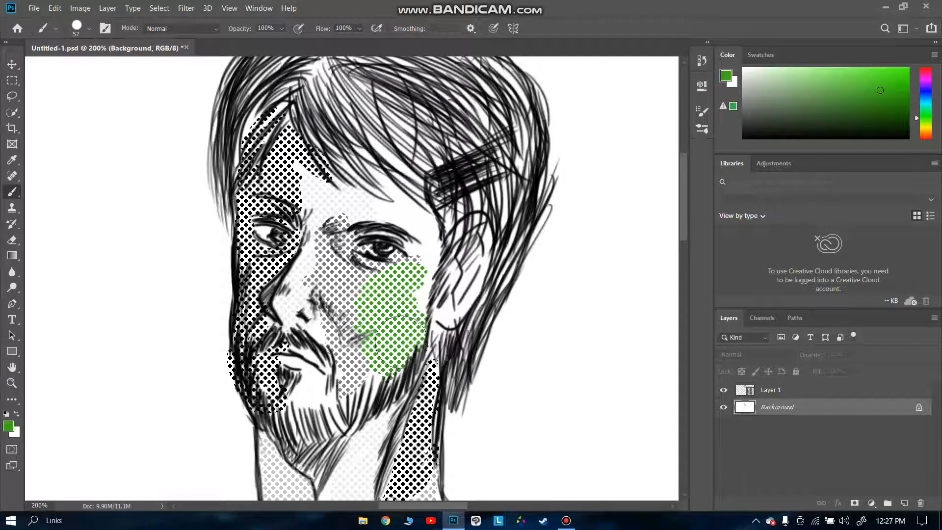
pyautogui.moveTo(385, 337); pyautogui.dragTo(371, 201)
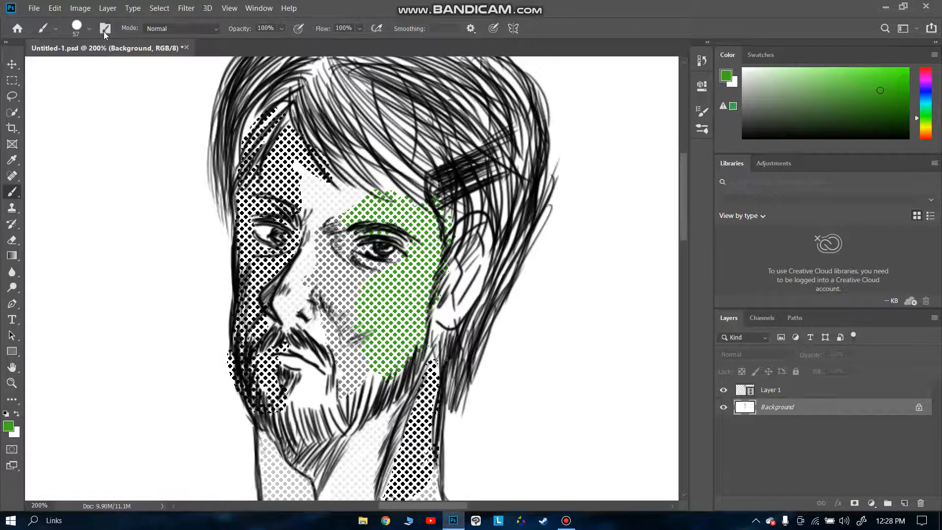
# Switch to Kyle's Screentones 38 and stamp a green test swatch left of the face.
pyautogui.click(105, 28)
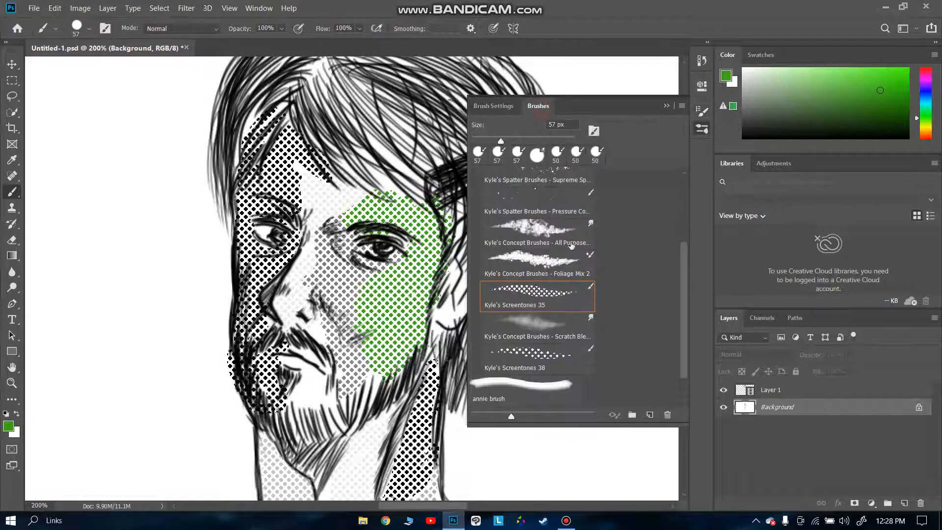
pyautogui.click(555, 151)
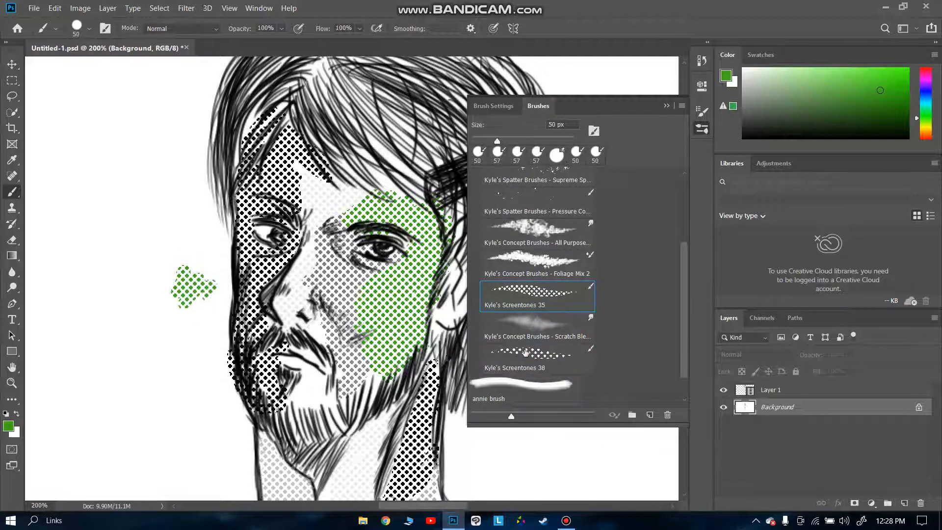
pyautogui.click(537, 359)
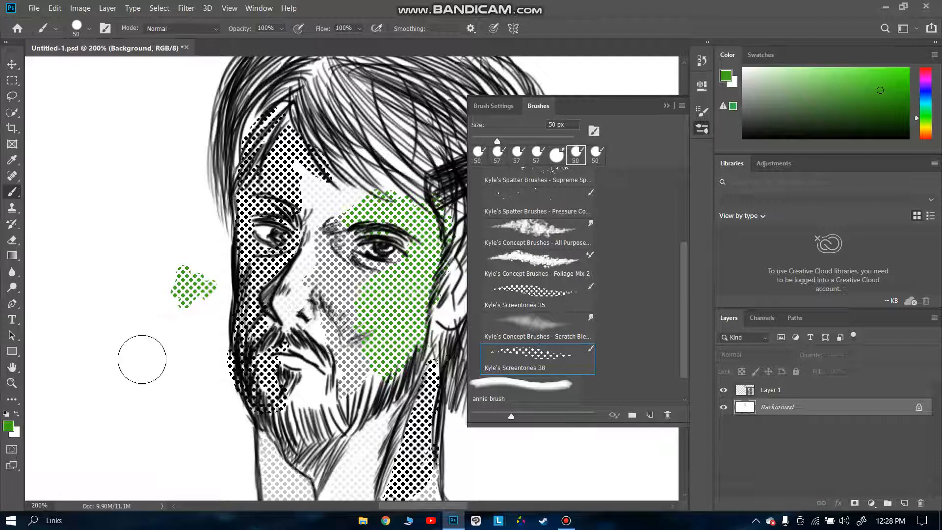
pyautogui.click(159, 373)
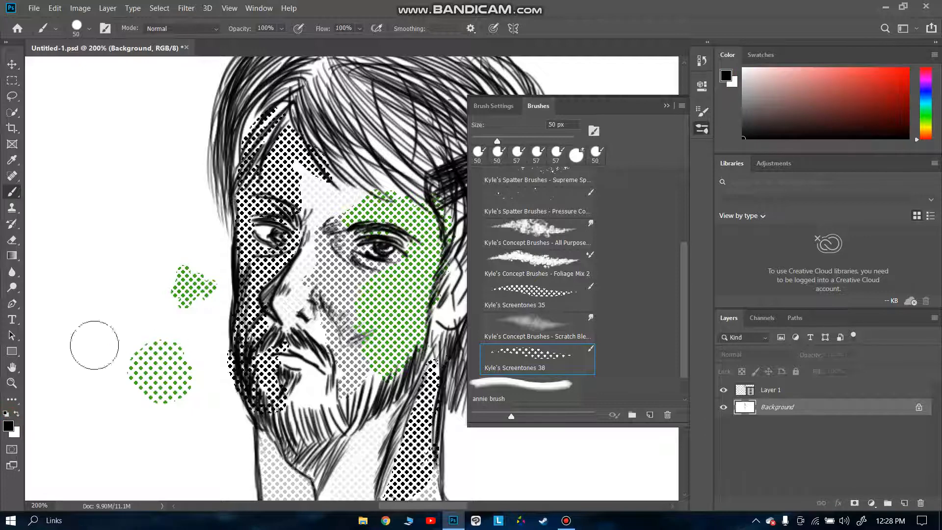
# Paint a black test swatch overlapping the green one, then return to Screentones 35.
pyautogui.click(87, 345)
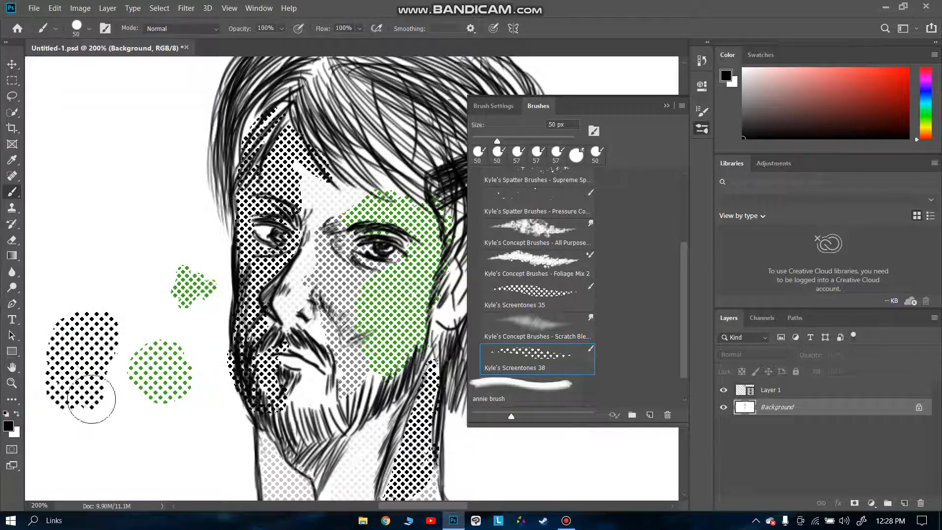
pyautogui.moveTo(84, 397); pyautogui.dragTo(192, 361)
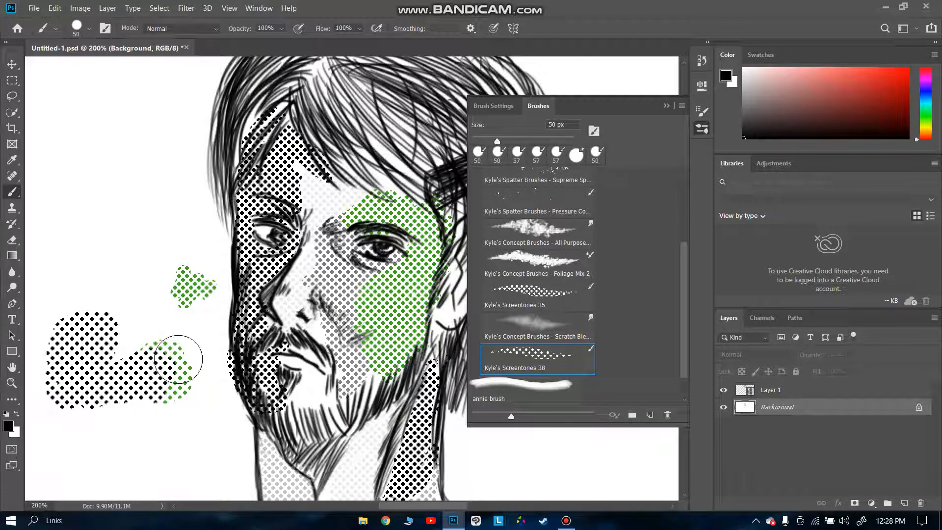
pyautogui.moveTo(178, 357); pyautogui.dragTo(184, 366)
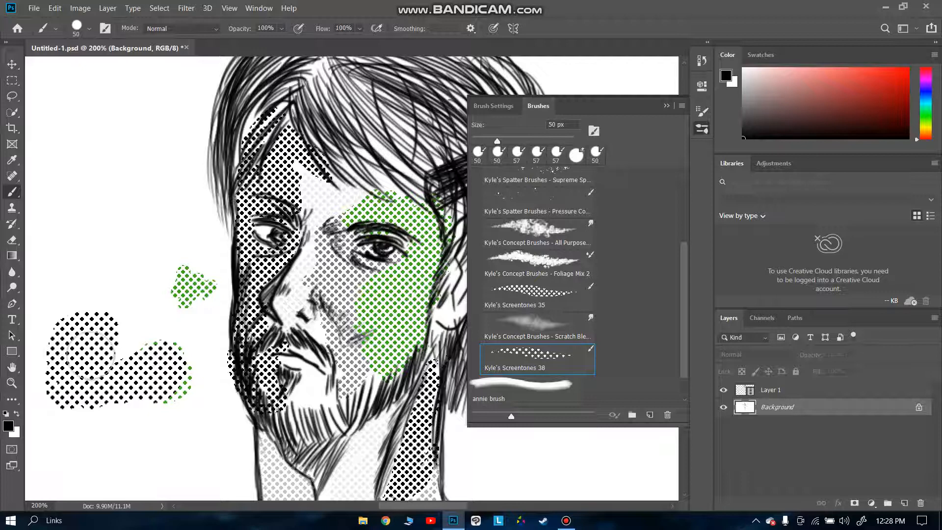
pyautogui.click(537, 294)
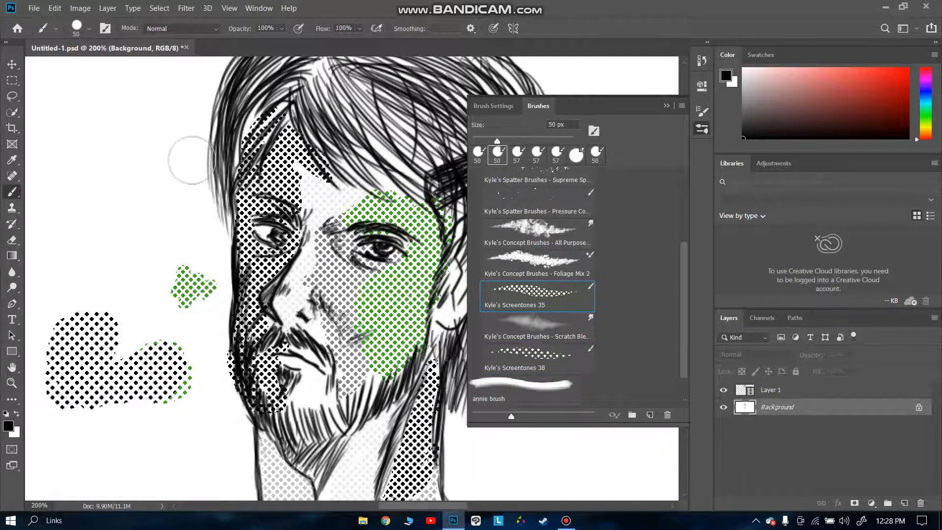
# Stamp a black dot swatch at upper left and set the foreground to light grey #9b9797.
pyautogui.click(102, 252)
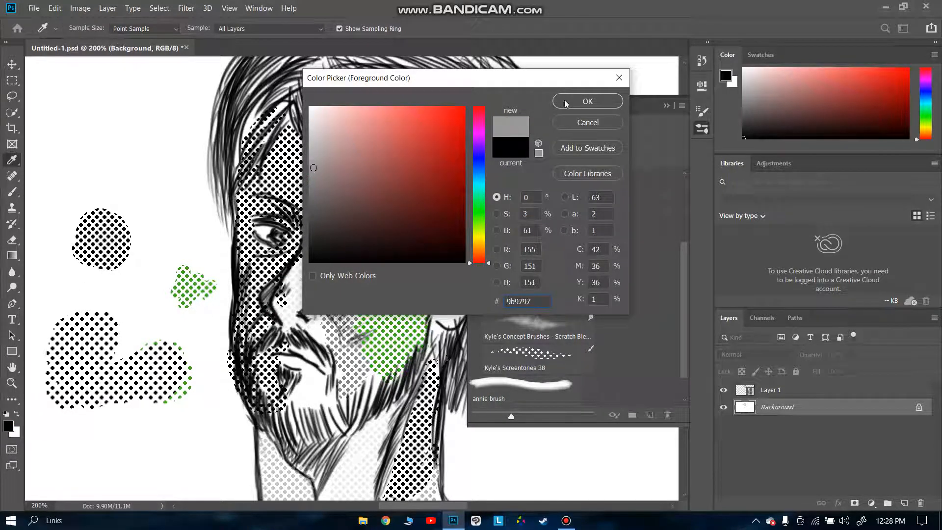
pyautogui.click(587, 101)
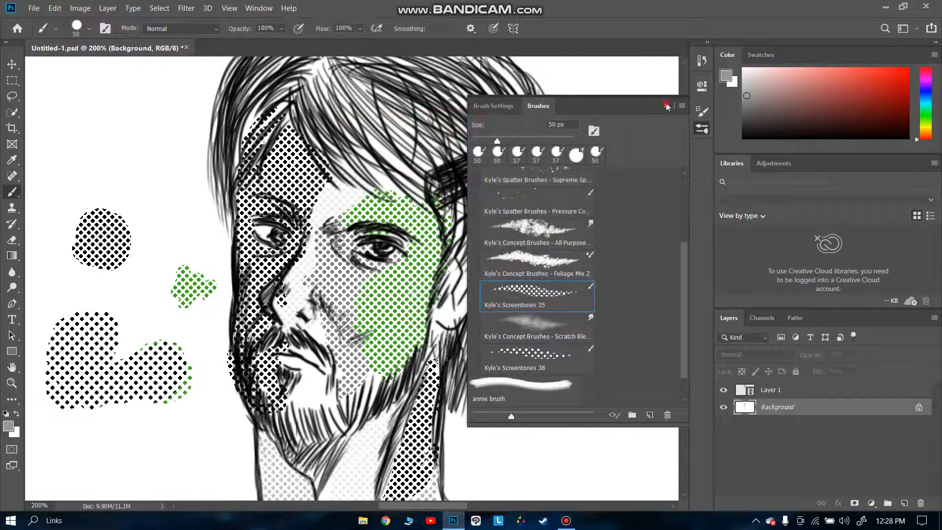
# Paint a grey swatch at 100% opacity, then a fainter one above it at 52% opacity.
pyautogui.click(668, 106)
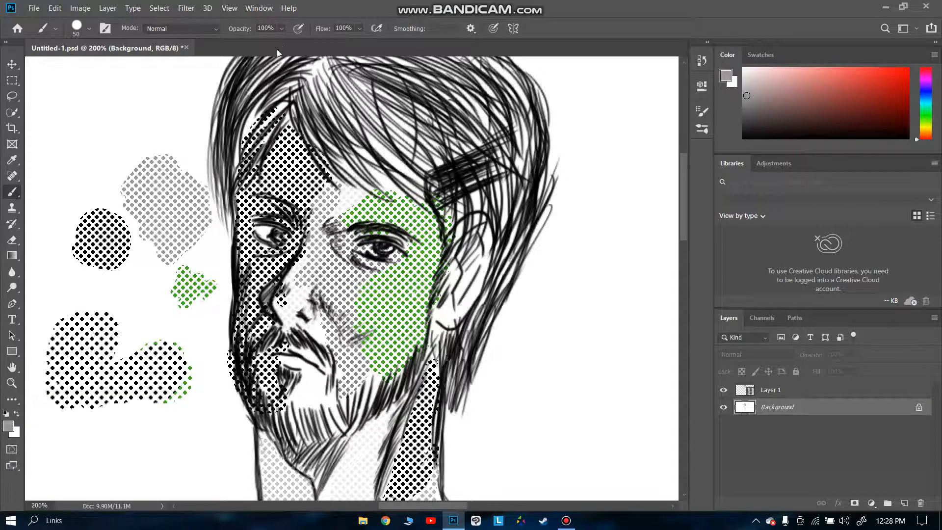
pyautogui.click(281, 29)
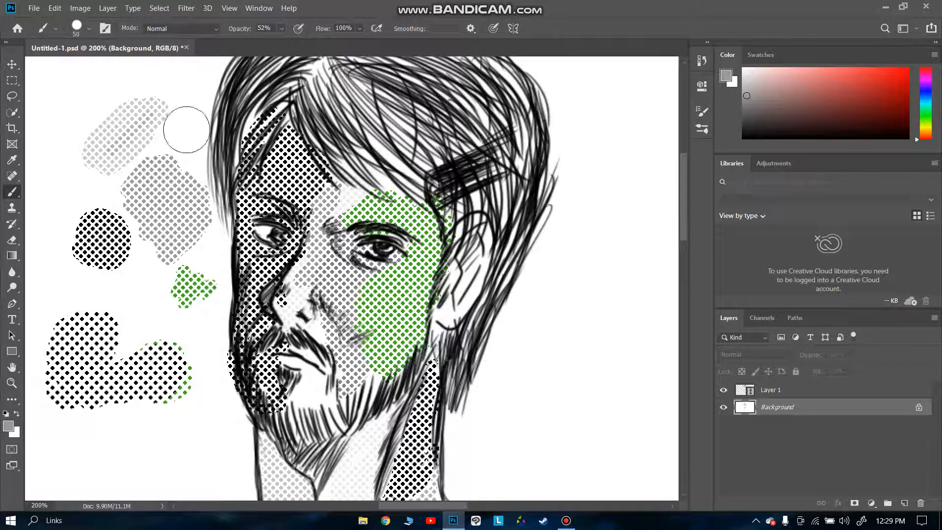
pyautogui.moveTo(216, 105)
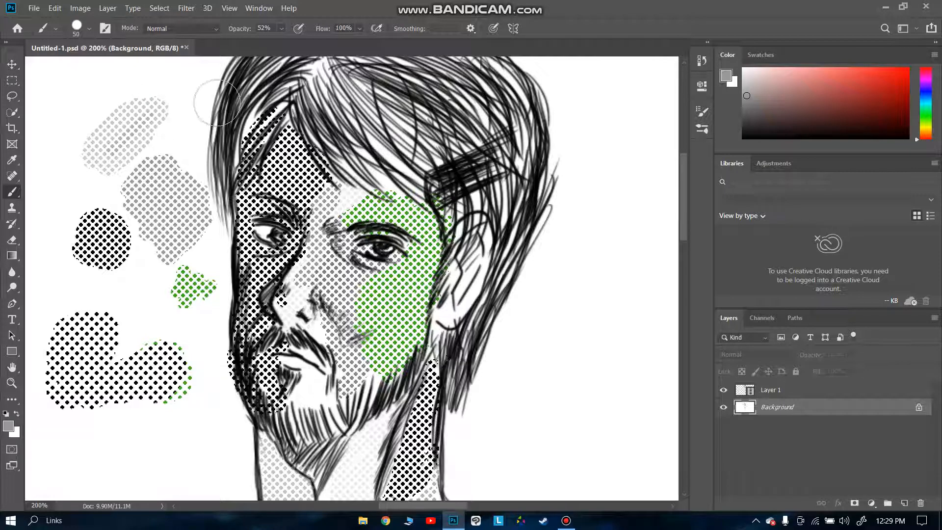